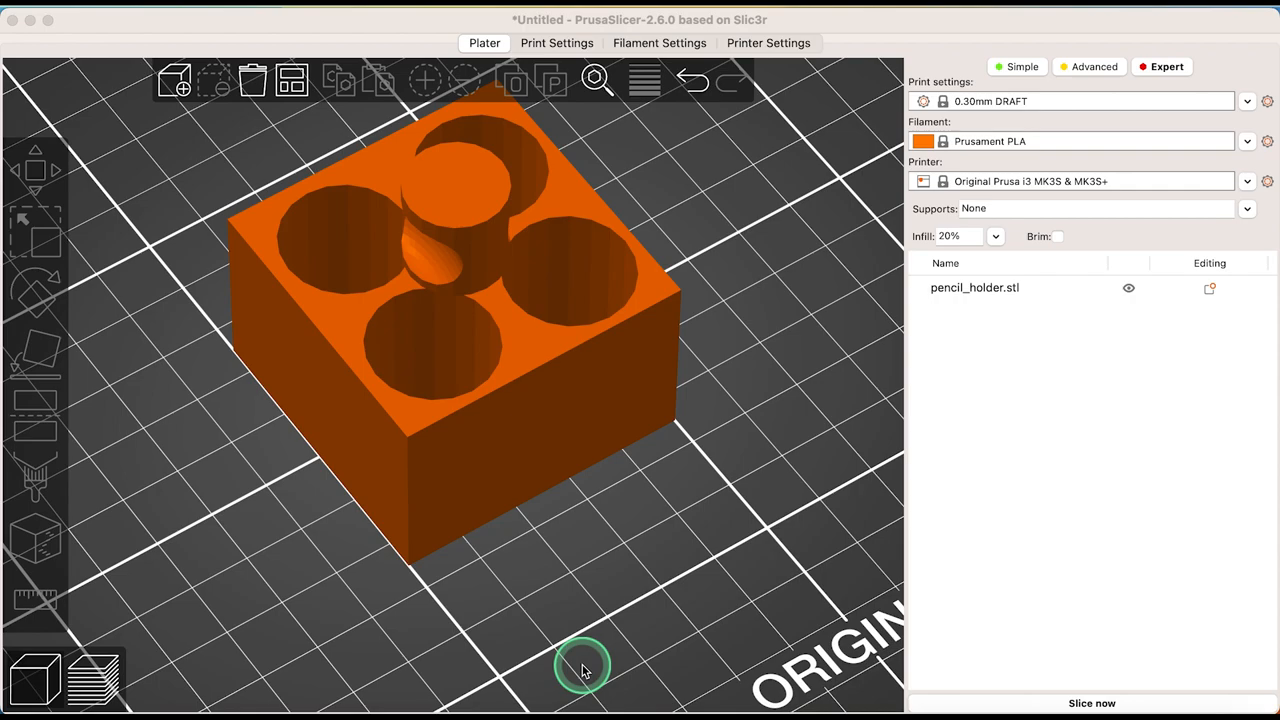
Measure between two 50 mm edges of the selected pencil holder with the Measure tool (U), reading 33.333 mm
left_click(450, 350)
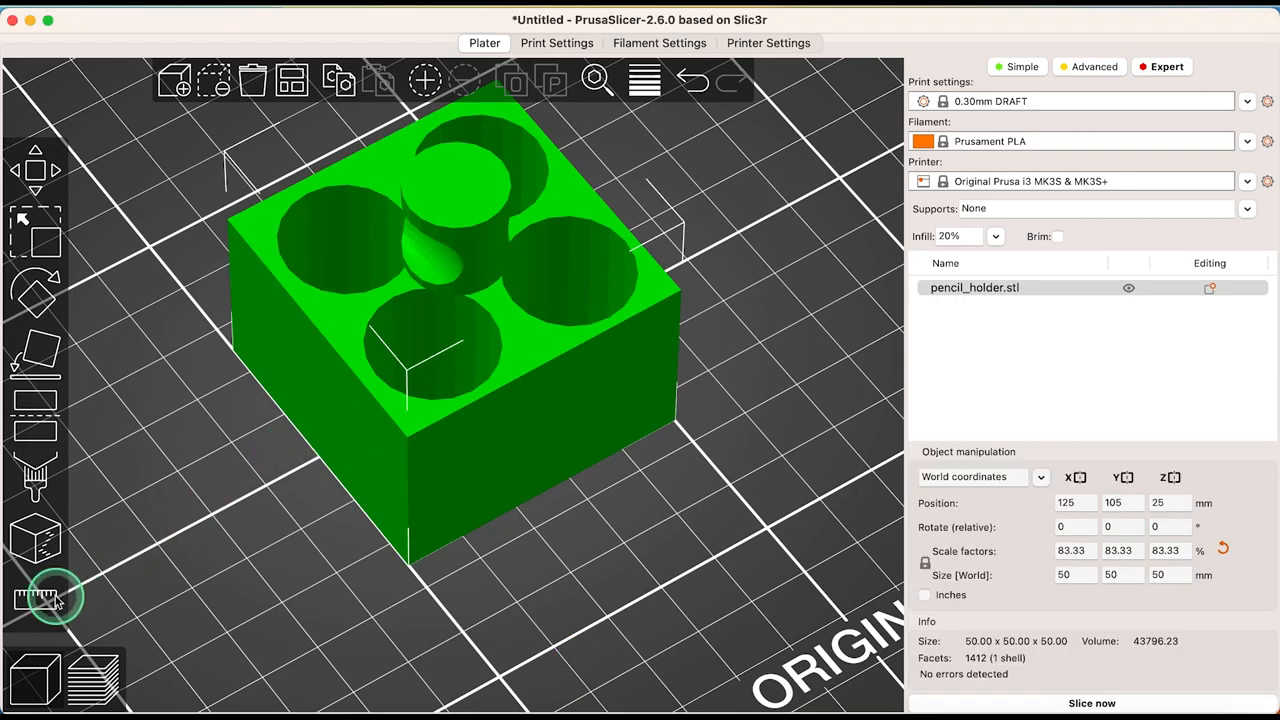
left_click(36, 600)
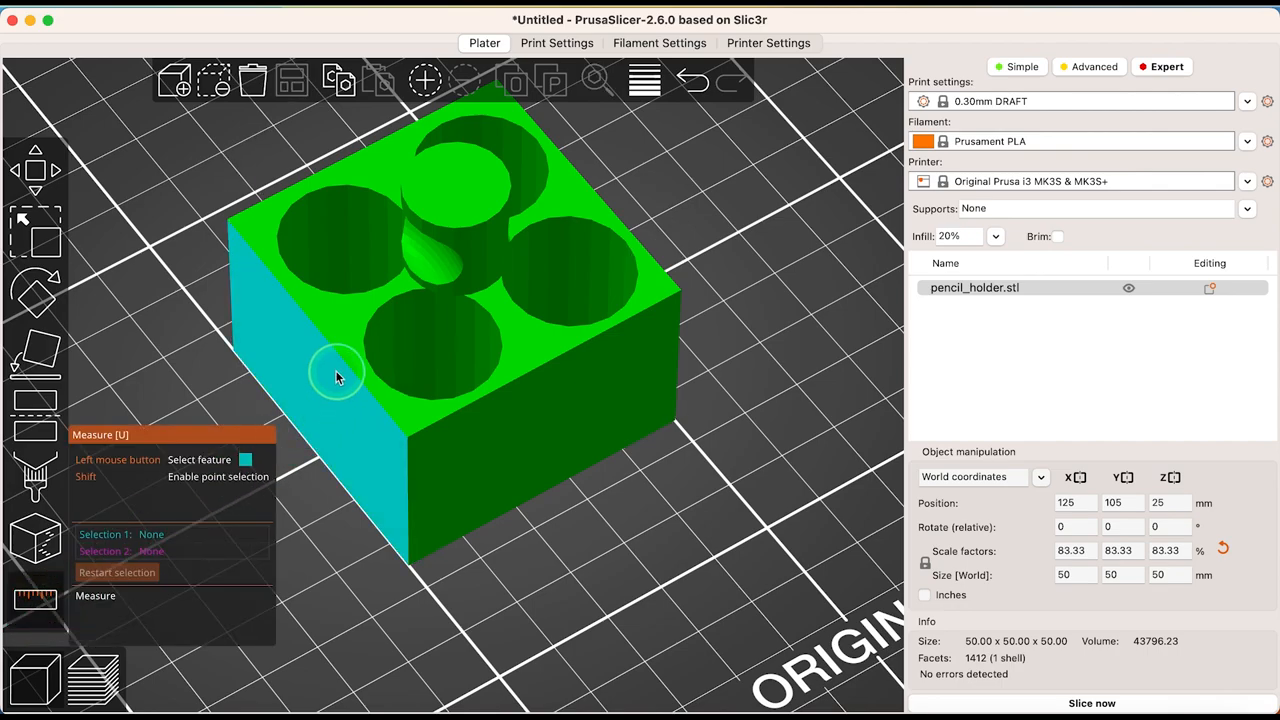
left_click(304, 444)
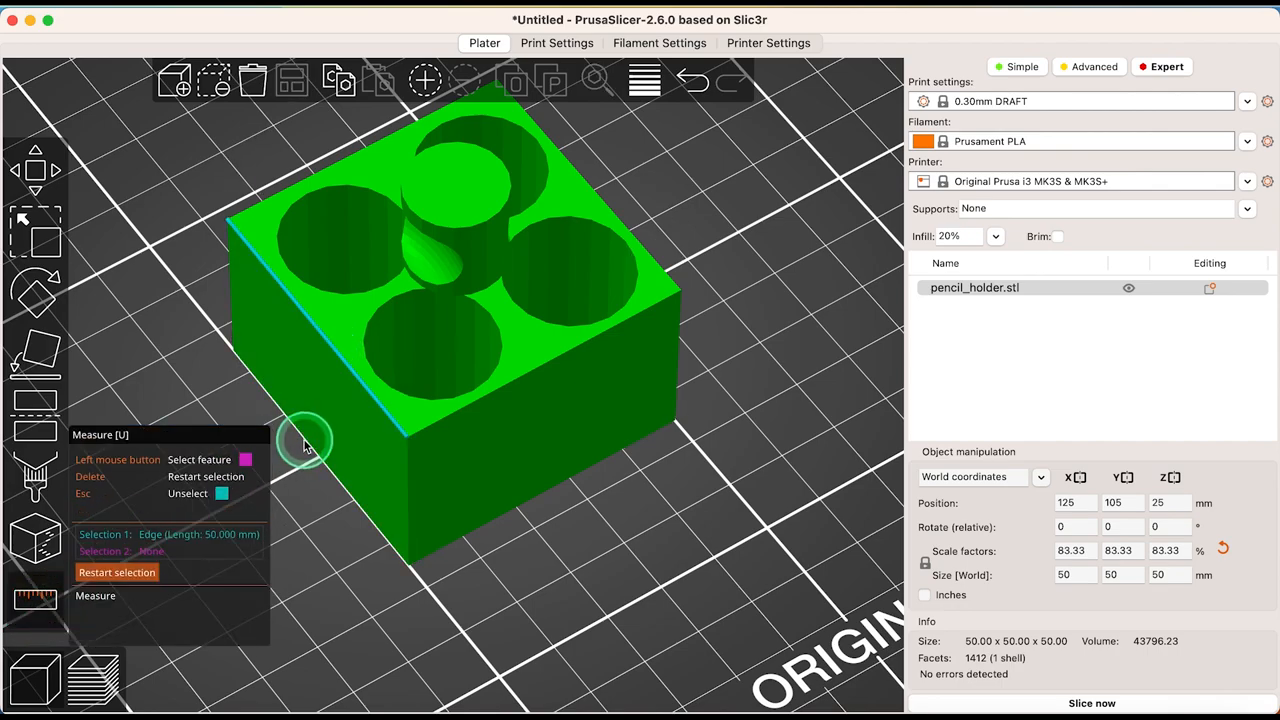
left_click(310, 444)
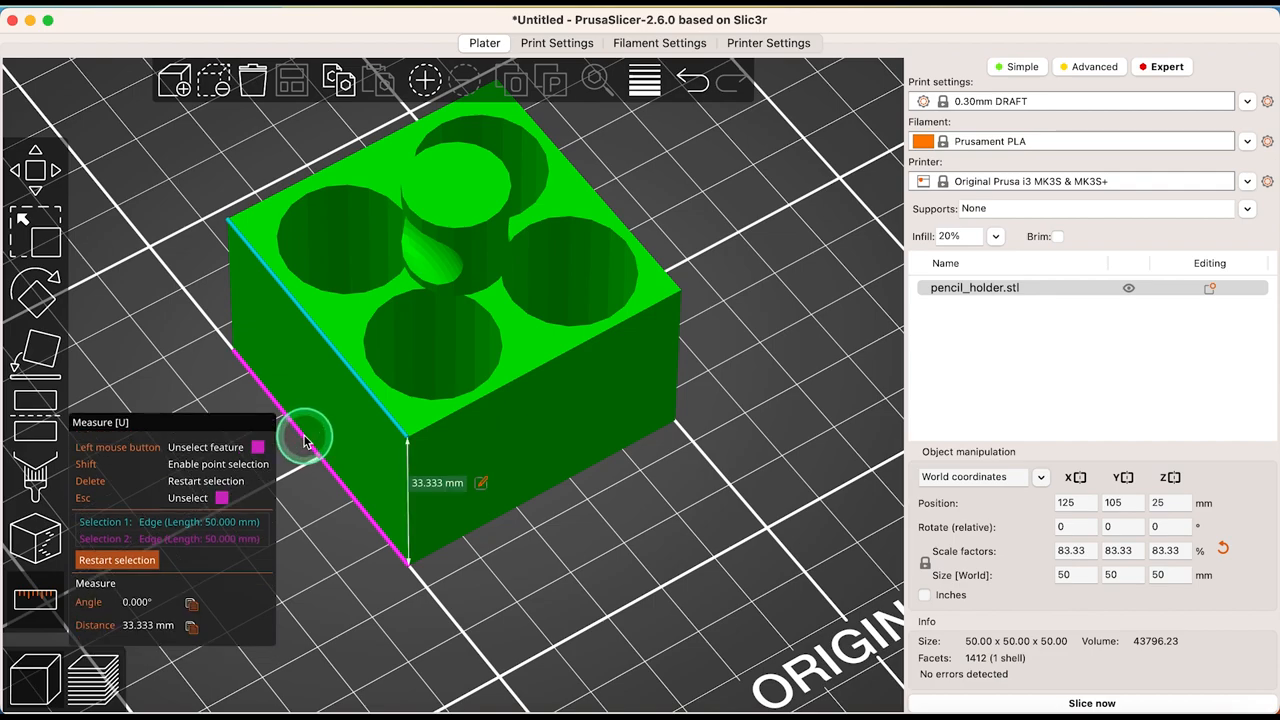
mouse_move(484, 482)
type("30.000")
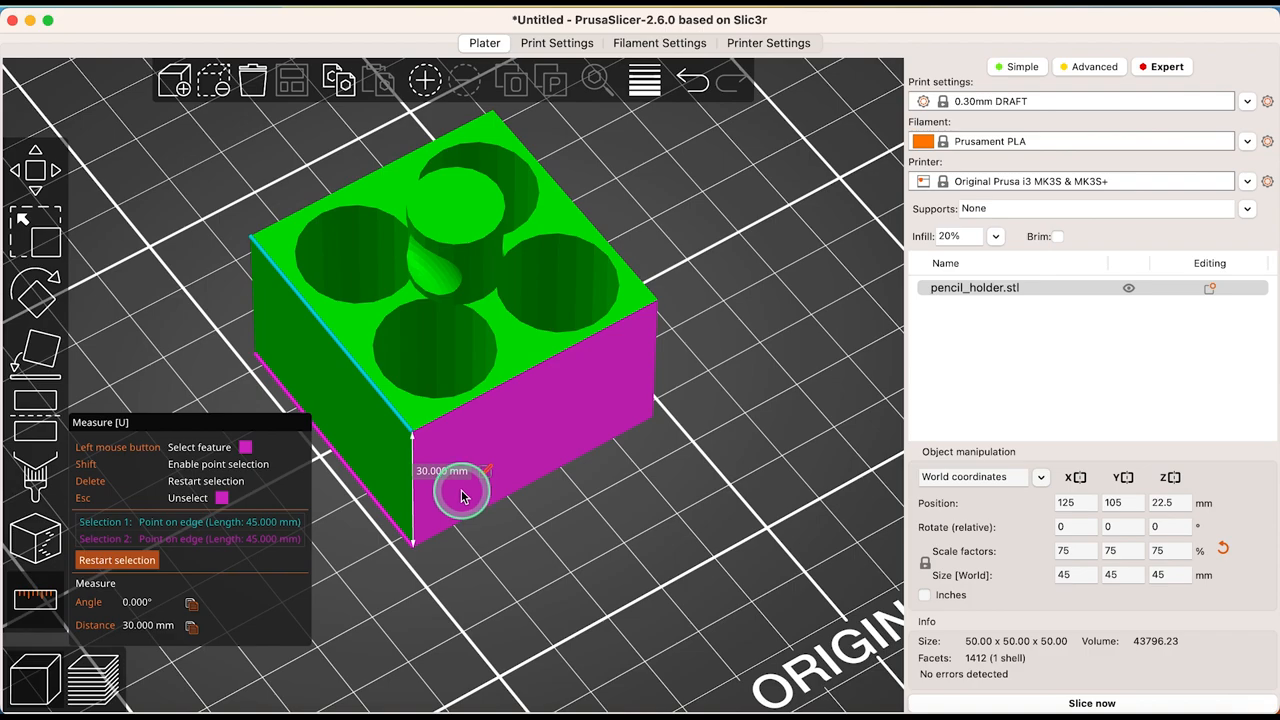
Scale the holder uniformly to 45 mm (75%, 30 mm measured) and restart the measurement selection
left_click(116, 560)
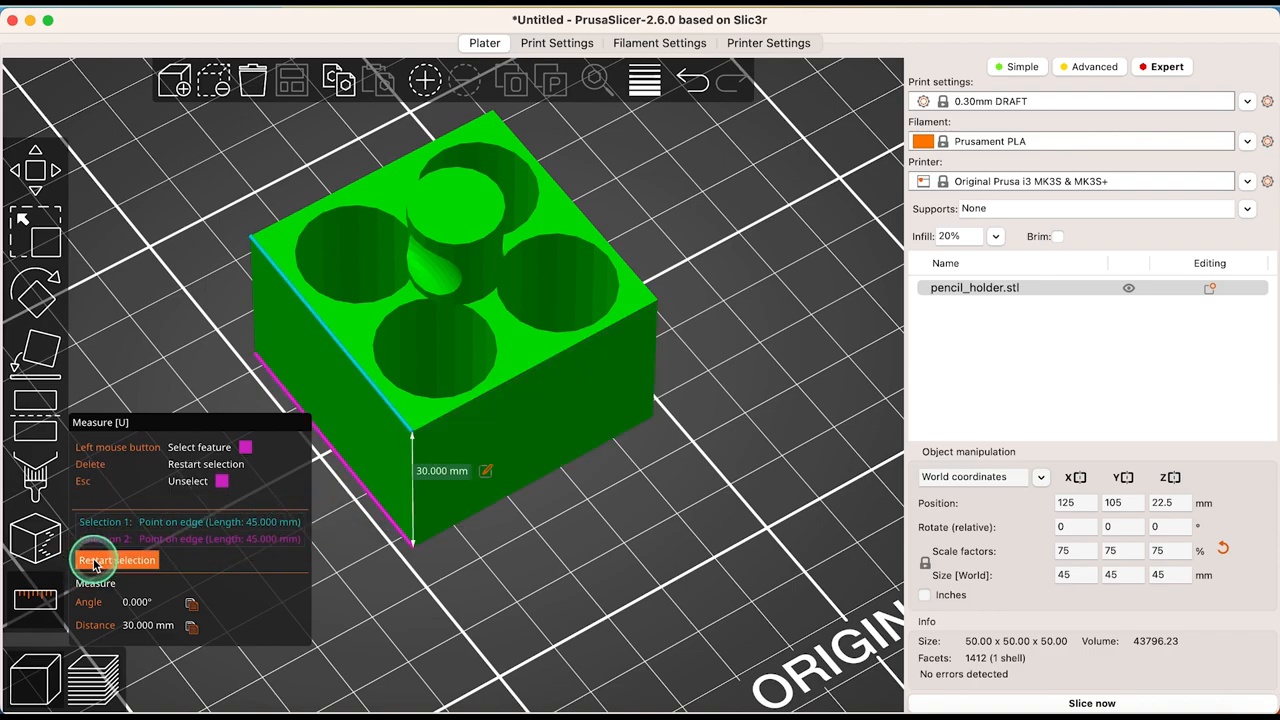
left_click(116, 560)
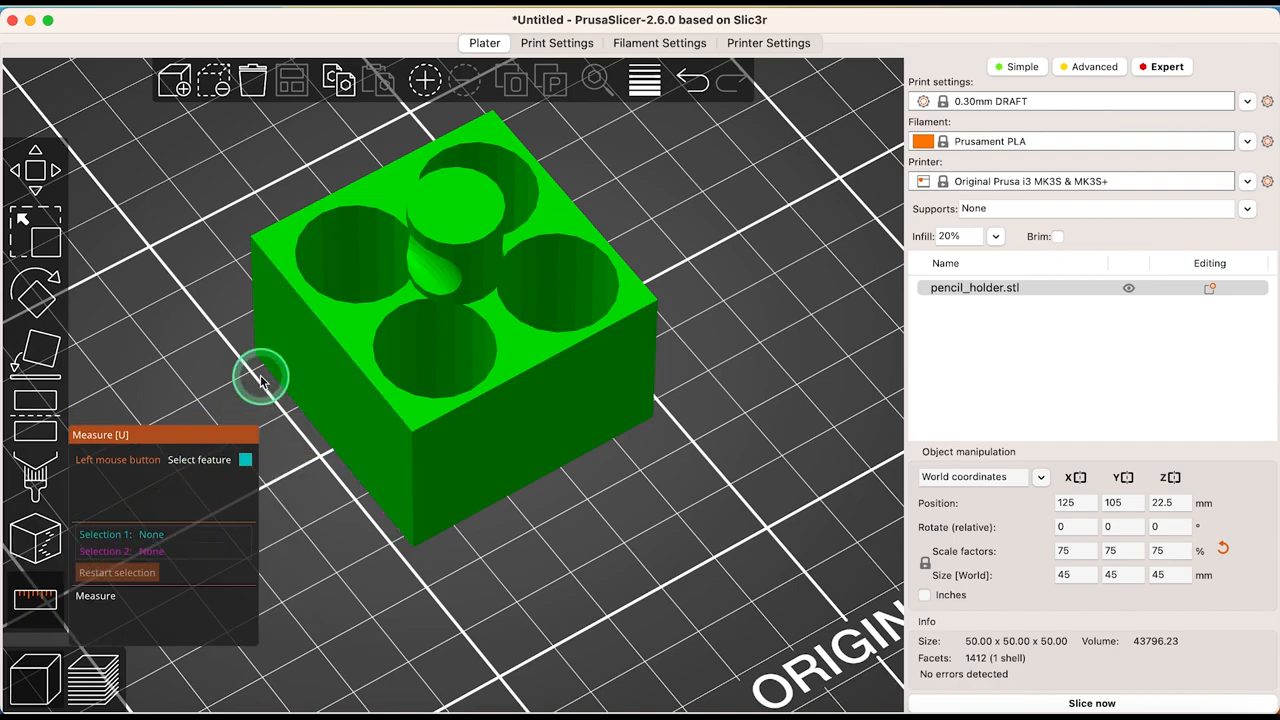